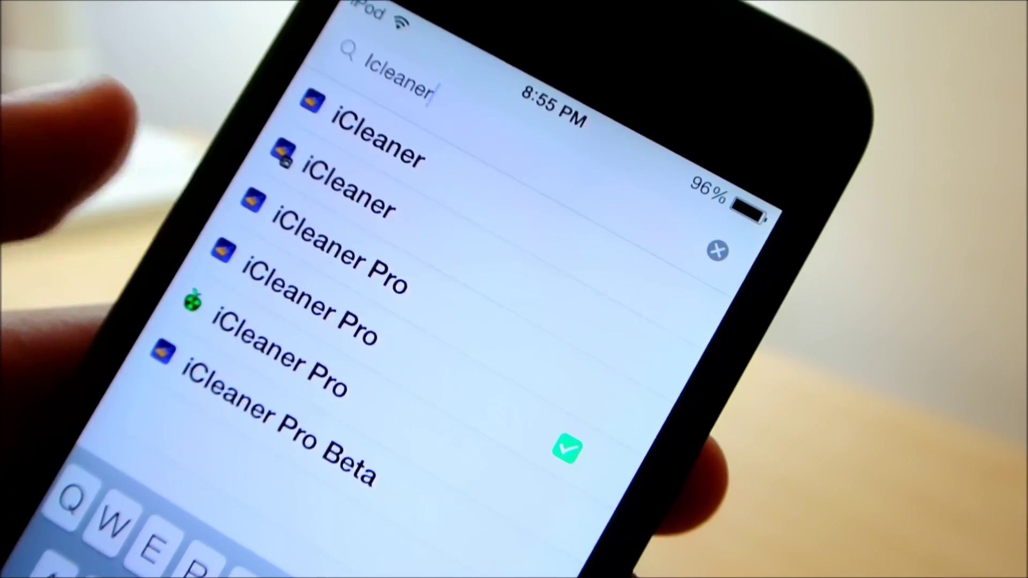
# Step: Select the iCleaner Pro package from the Cydia search results for 'iCleaner'
pyautogui.click(321, 279)
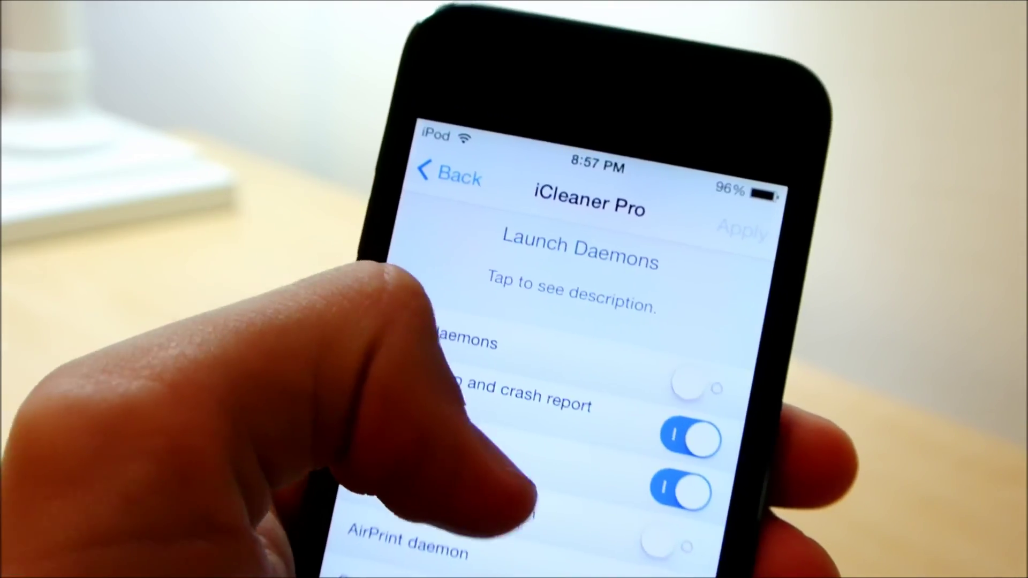
# Step: Scroll the Launch Daemons list of background services to reveal more entries
pyautogui.scroll(-3)
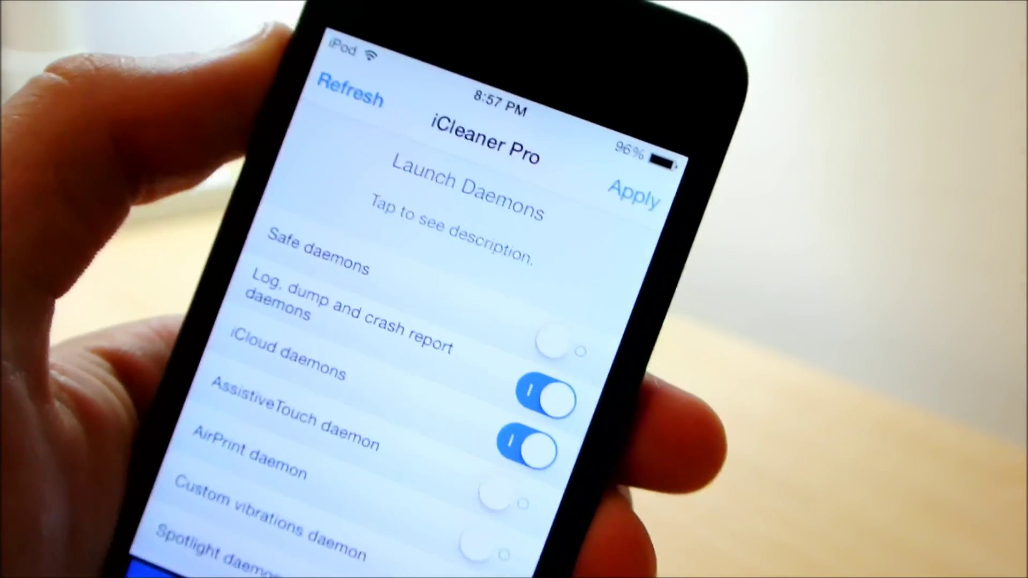
# Step: Scroll down the Launch Daemons list past Spotlight, Backup, VPN and Internet tethering toggles
pyautogui.scroll(-3)
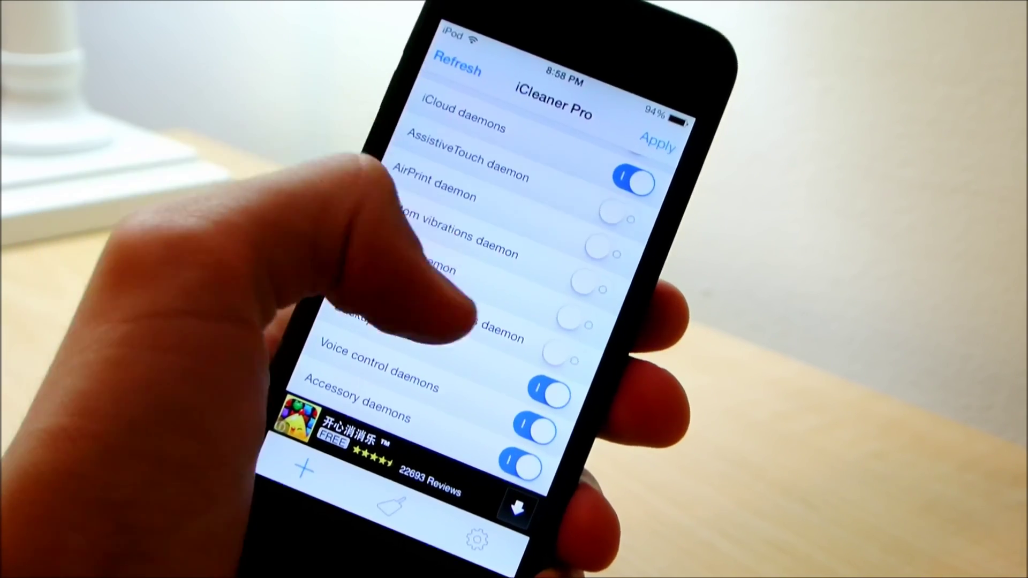
pyautogui.scroll(-3)
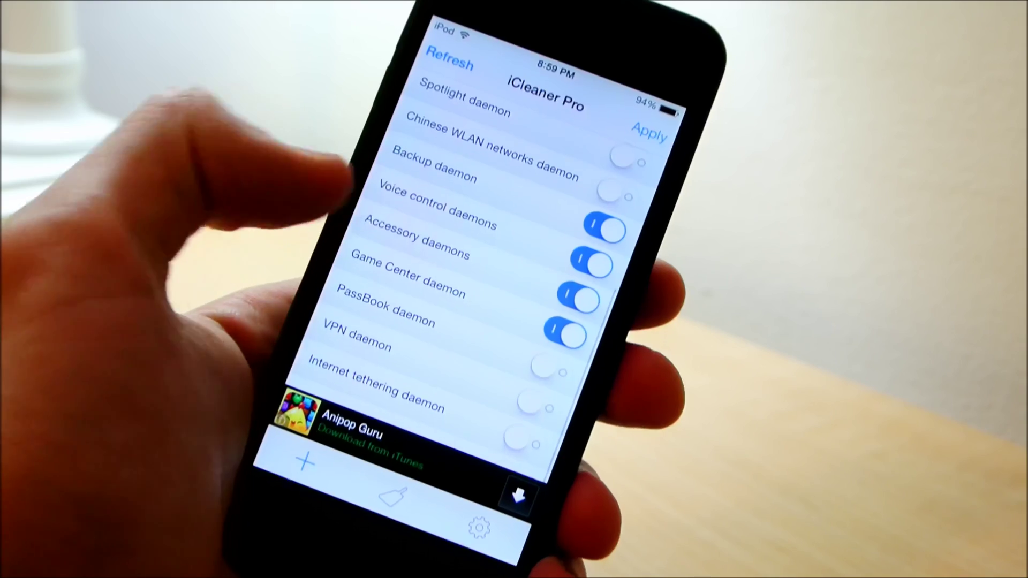